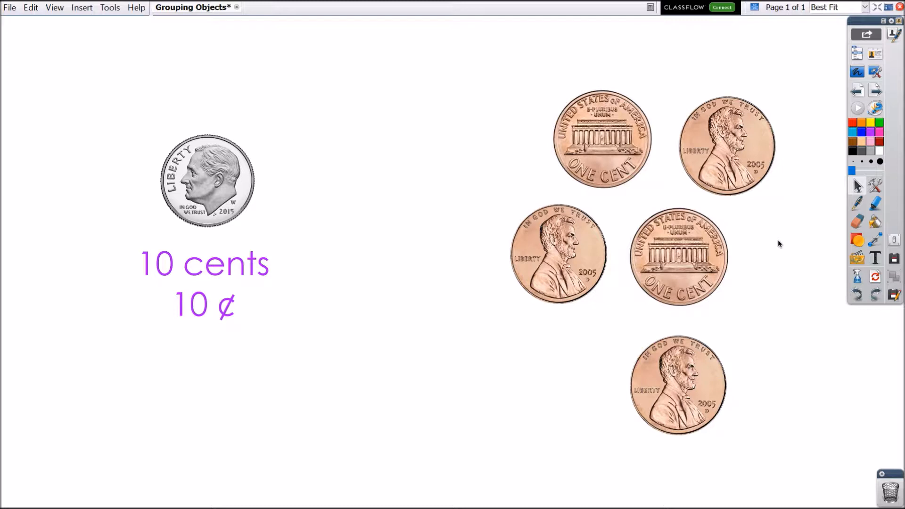
{"action": "mouse_move", "coordinate": [857, 195]}
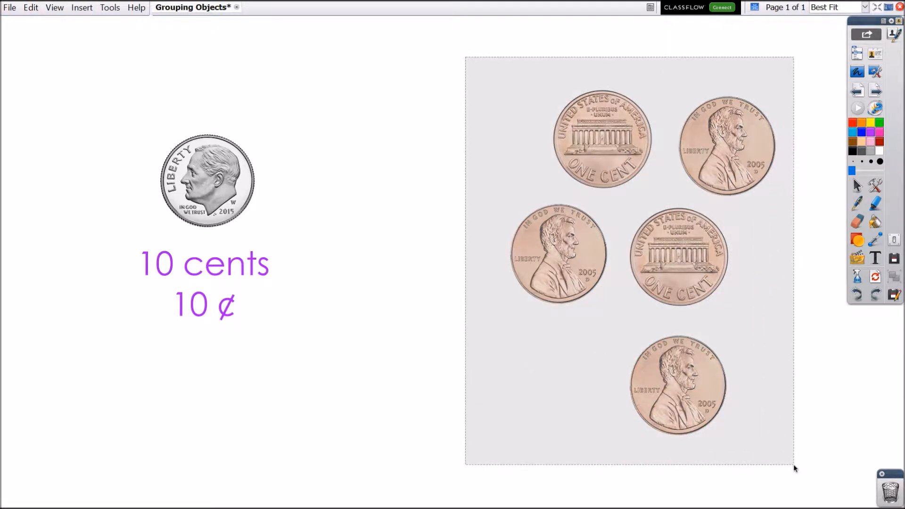
Group the five selected pennies into a single object near the dime.
{"action": "left_click", "coordinate": [677, 386]}
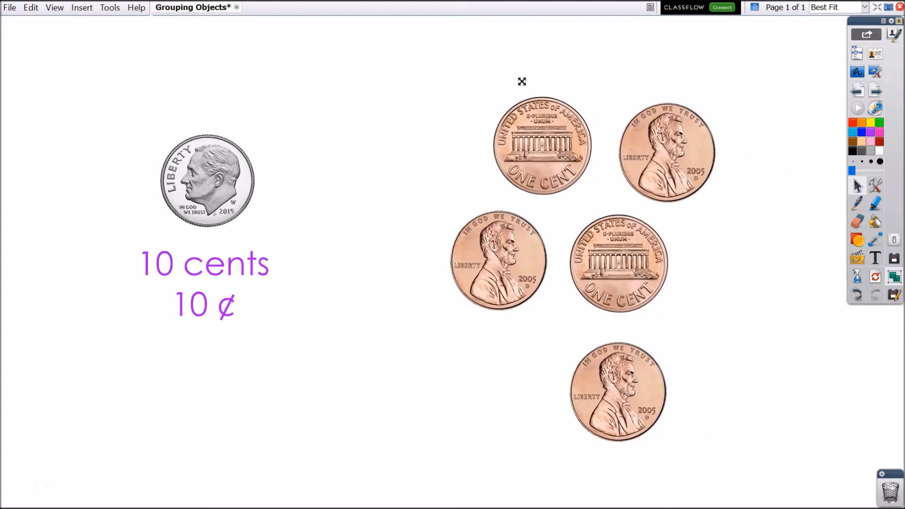
Ungroup the penny group so each penny can move on its own.
{"action": "left_click", "coordinate": [522, 81]}
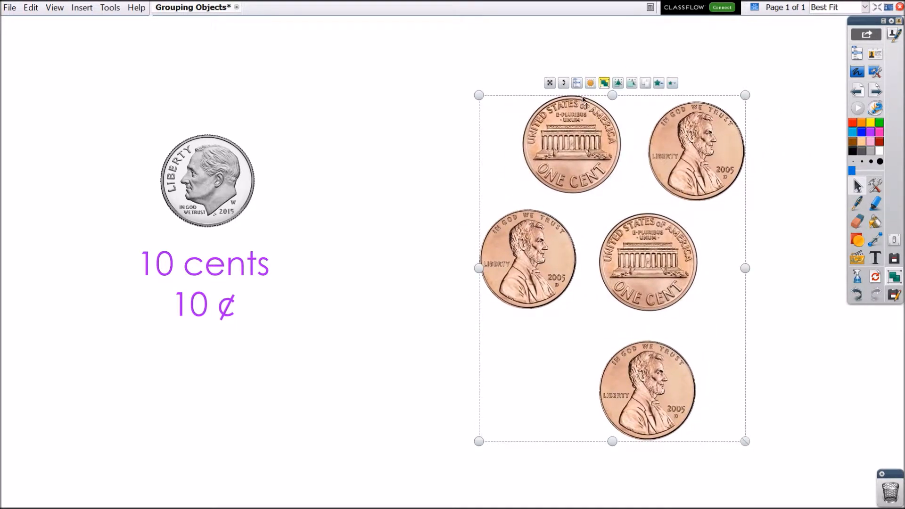
{"action": "left_click", "coordinate": [604, 83]}
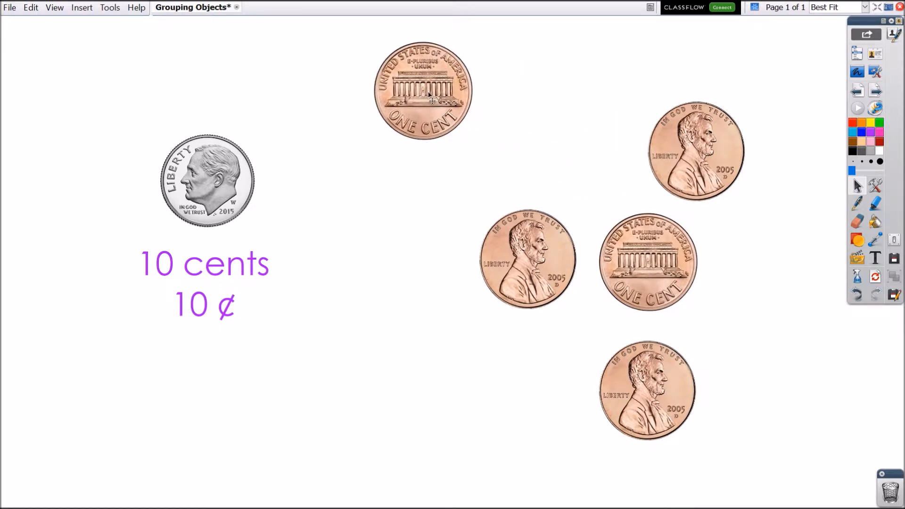
{"action": "mouse_move", "coordinate": [377, 207]}
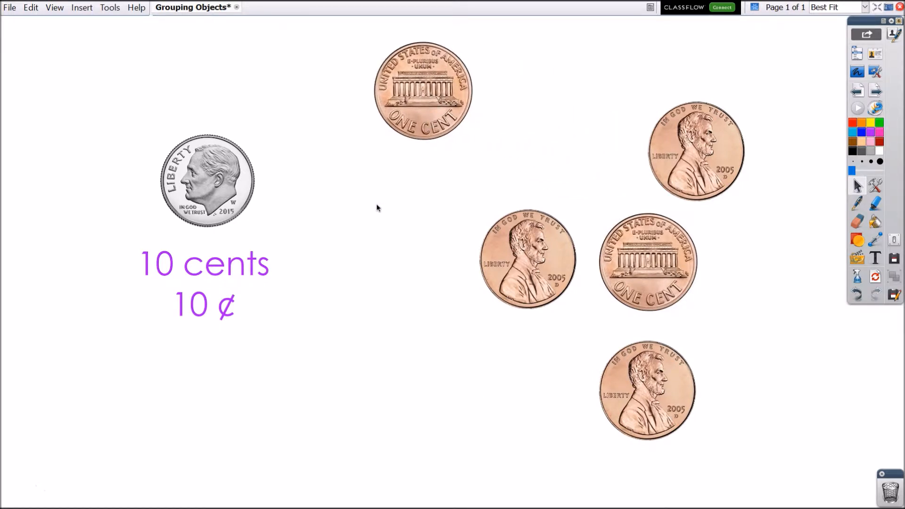
{"action": "mouse_move", "coordinate": [359, 224]}
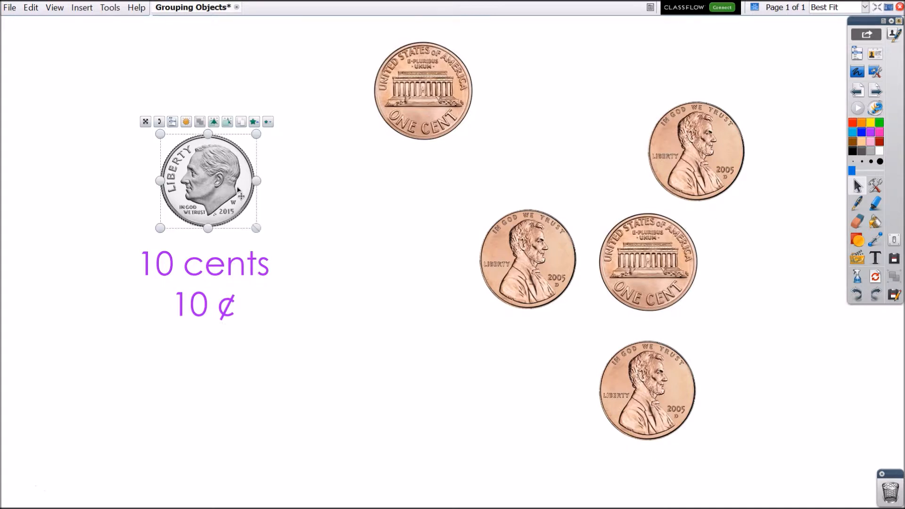
{"action": "mouse_move", "coordinate": [245, 231]}
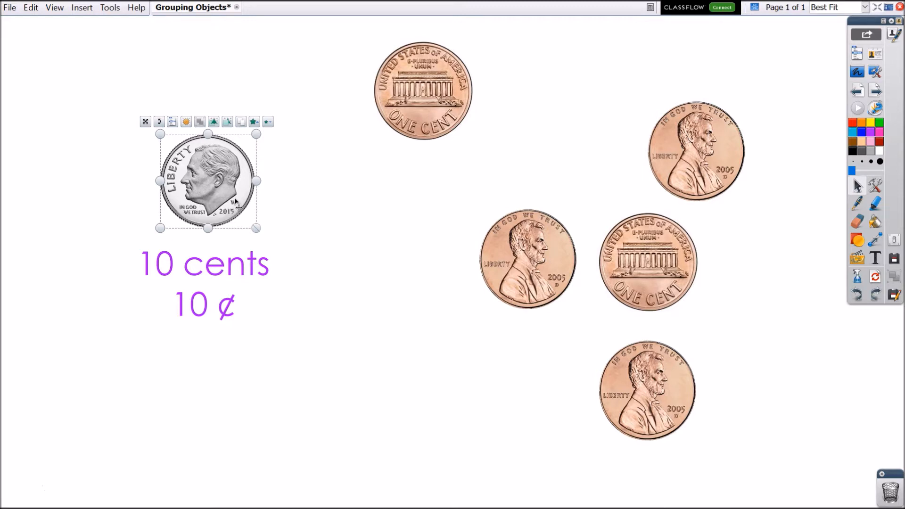
{"action": "mouse_move", "coordinate": [230, 261]}
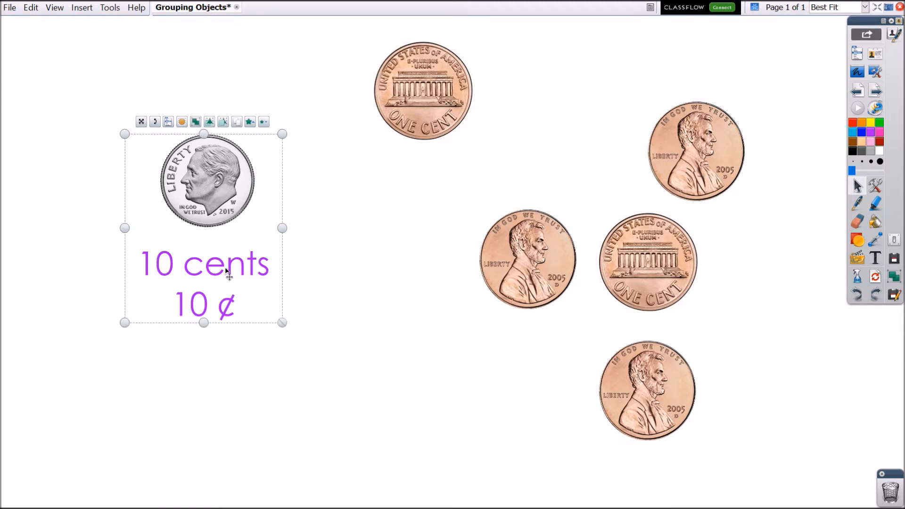
{"action": "mouse_move", "coordinate": [264, 283]}
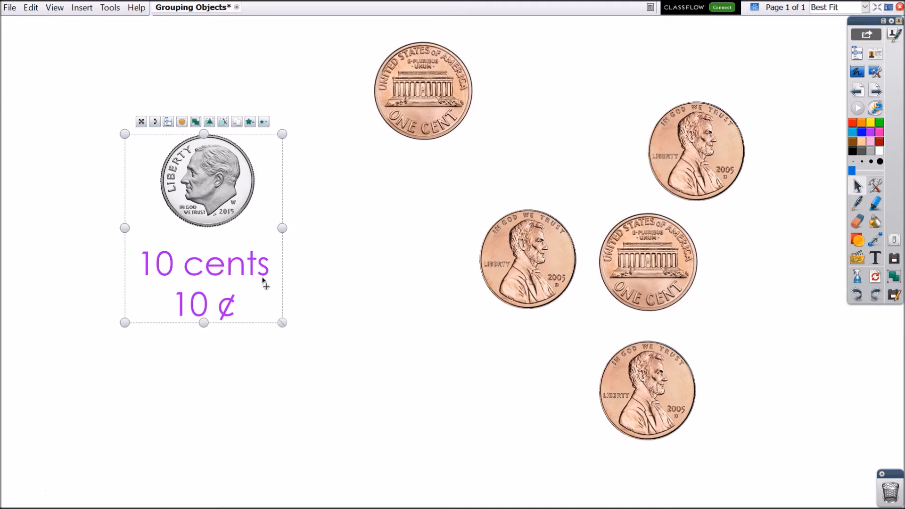